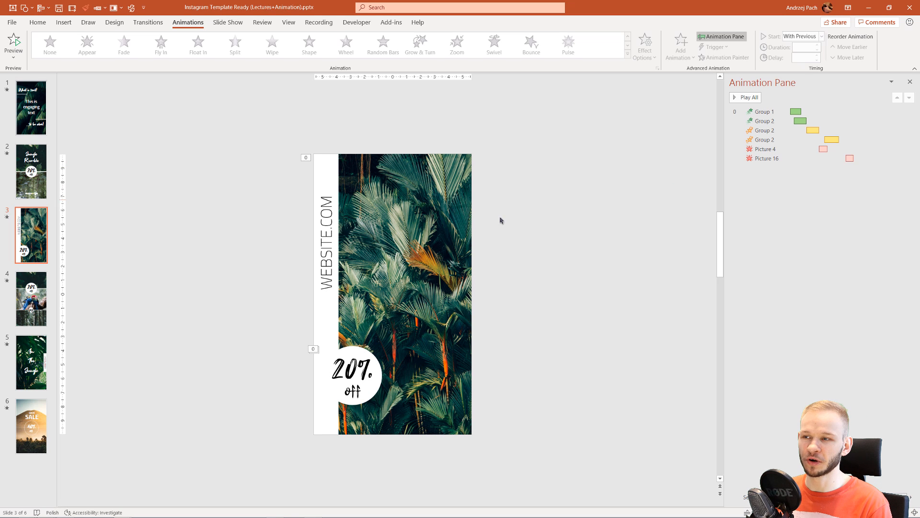
{"action": "mouse_move", "coordinate": [534, 383]}
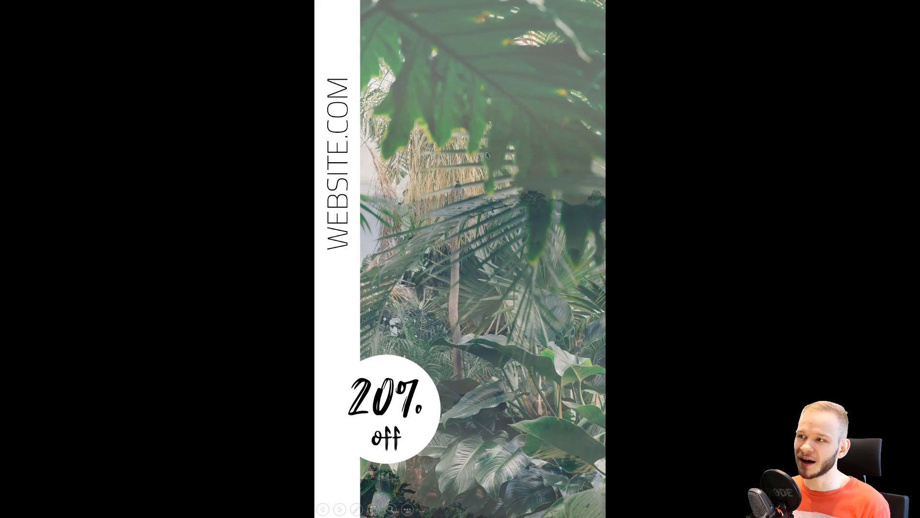
- Leave the slideshow preview and return to editing the new presentation
{"action": "key", "text": "Escape"}
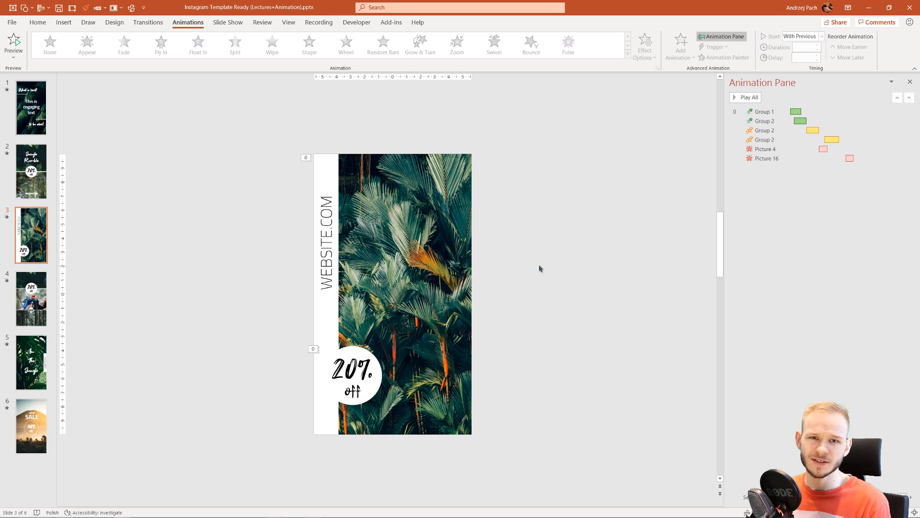
{"action": "mouse_move", "coordinate": [463, 273]}
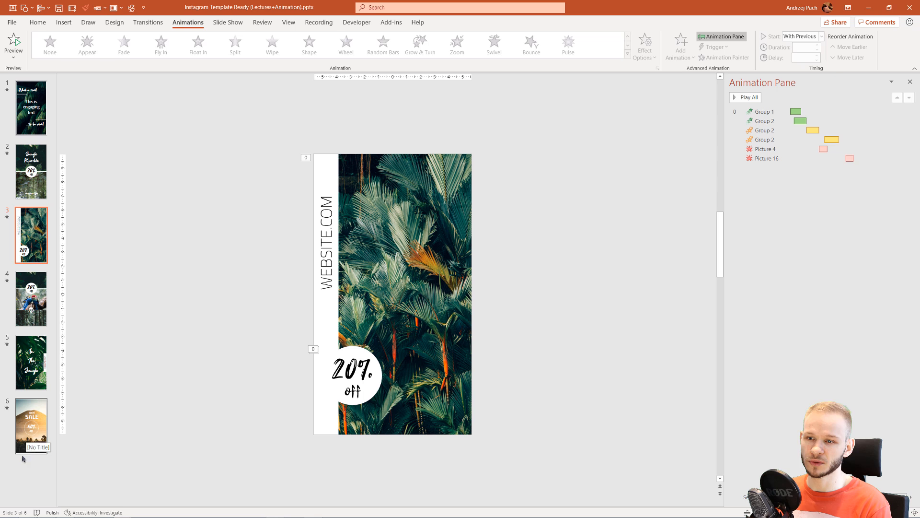
{"action": "mouse_move", "coordinate": [121, 142]}
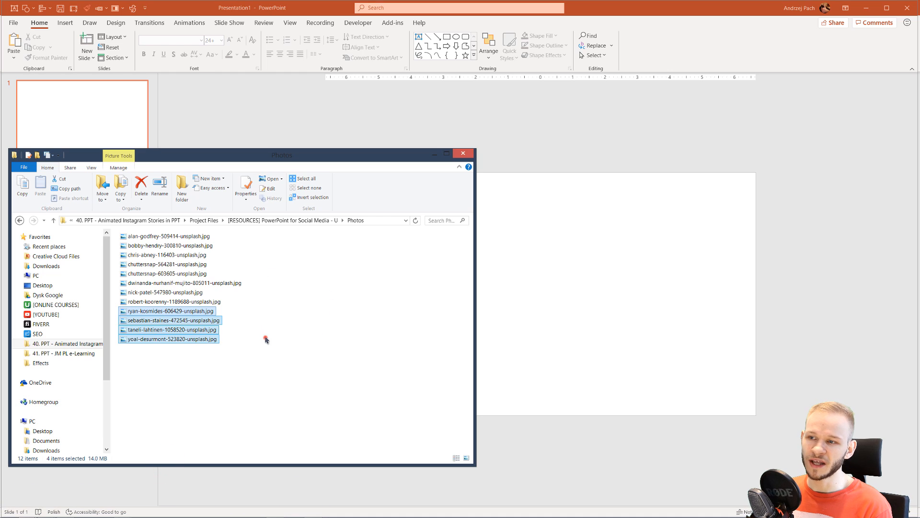
{"action": "mouse_move", "coordinate": [609, 257]}
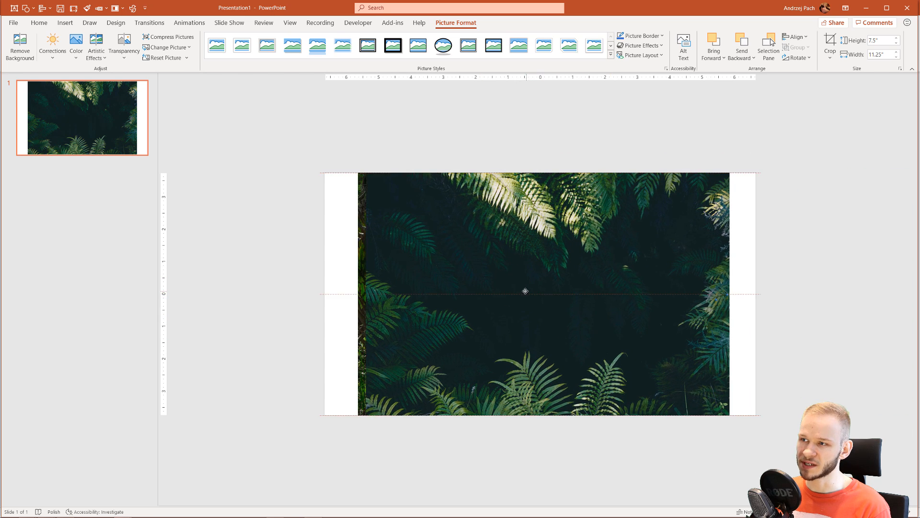
- Crop the fern photo with Fill so it covers the whole 13.33 × 7.5 in slide
{"action": "left_click", "coordinate": [525, 290]}
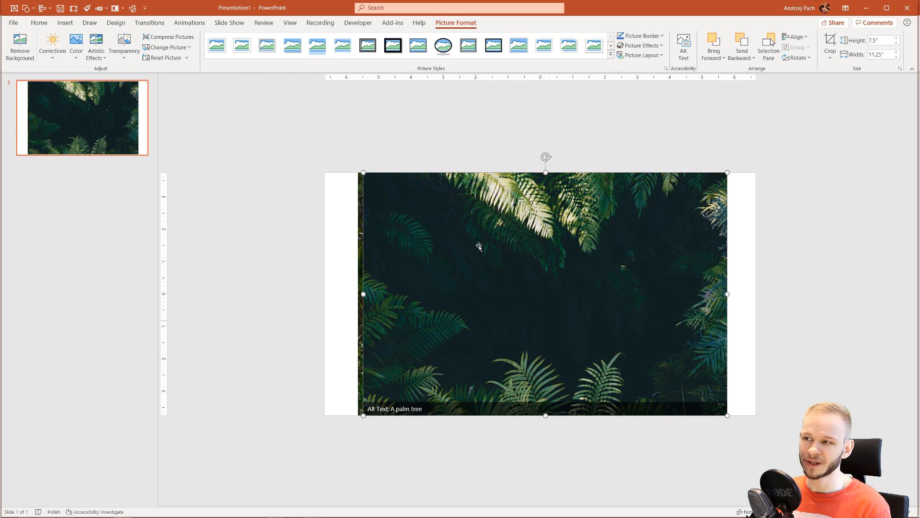
{"action": "mouse_move", "coordinate": [735, 282]}
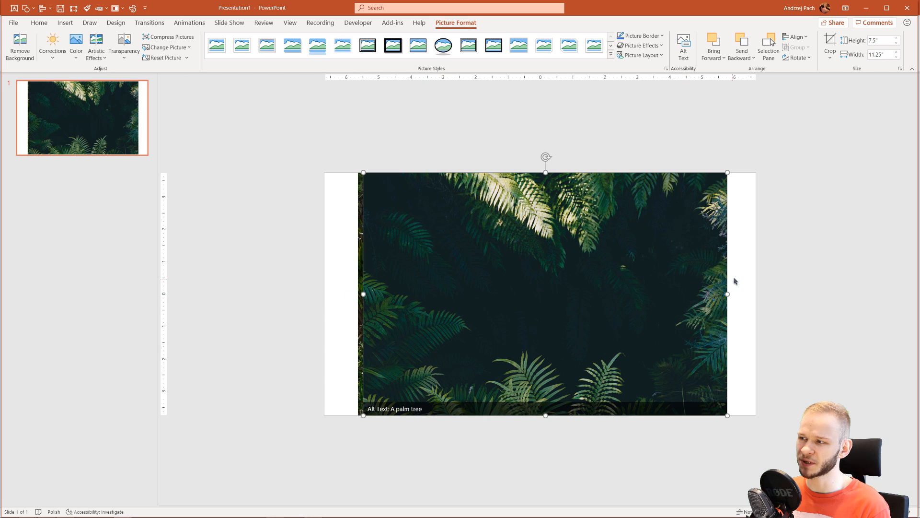
{"action": "mouse_move", "coordinate": [704, 323]}
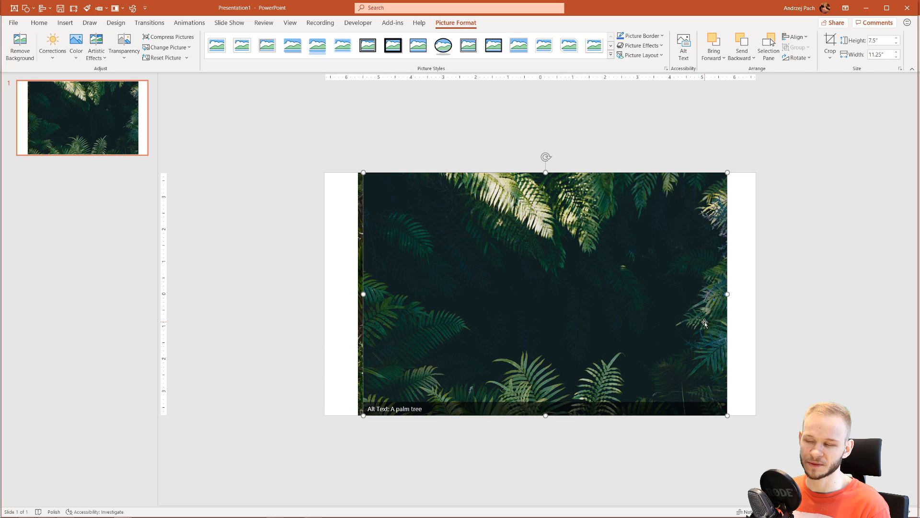
{"action": "mouse_move", "coordinate": [657, 315]}
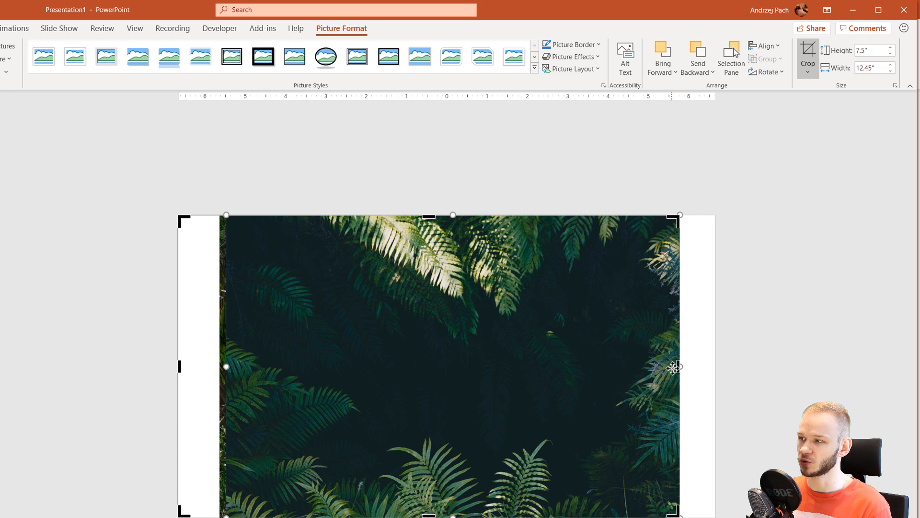
{"action": "left_click", "coordinate": [742, 359]}
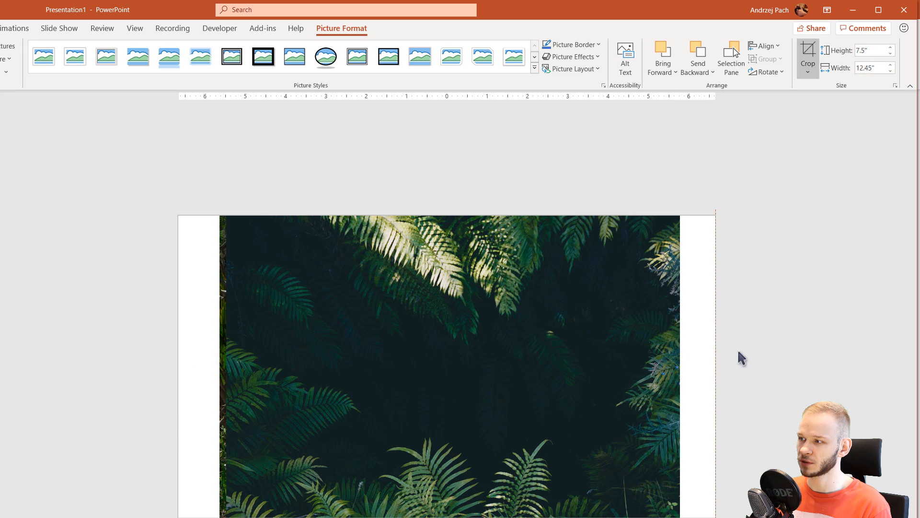
{"action": "left_click", "coordinate": [808, 72]}
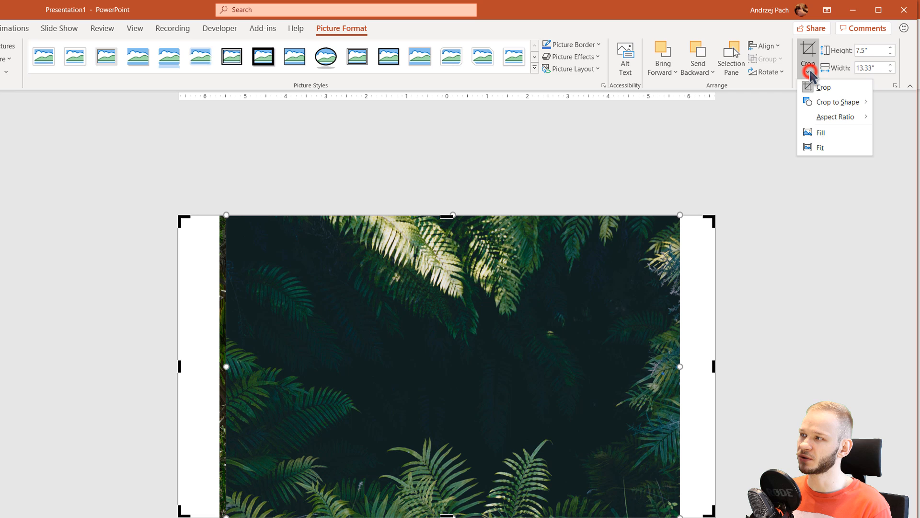
{"action": "left_click", "coordinate": [843, 135]}
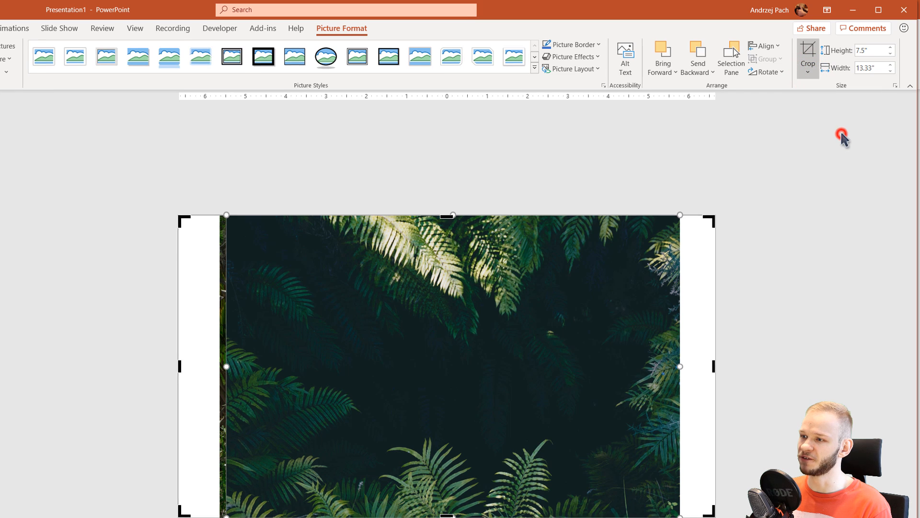
{"action": "left_click", "coordinate": [807, 50]}
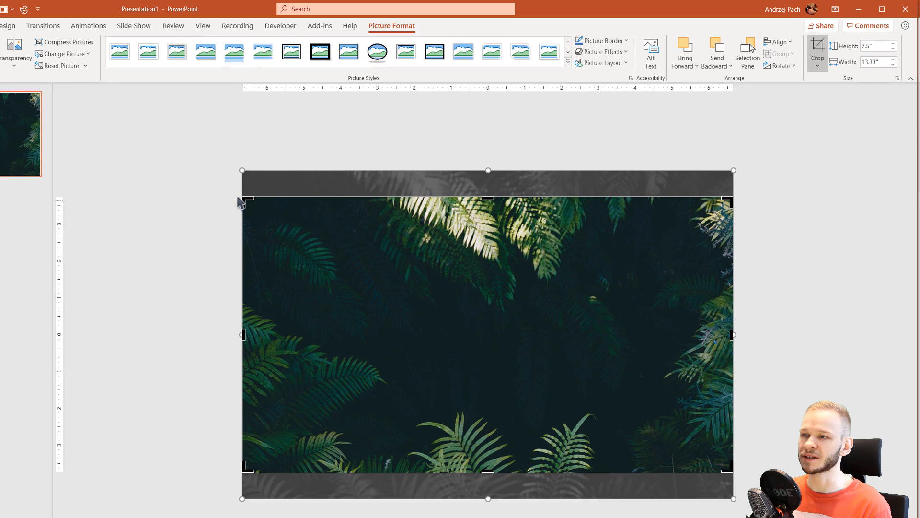
{"action": "mouse_move", "coordinate": [818, 381]}
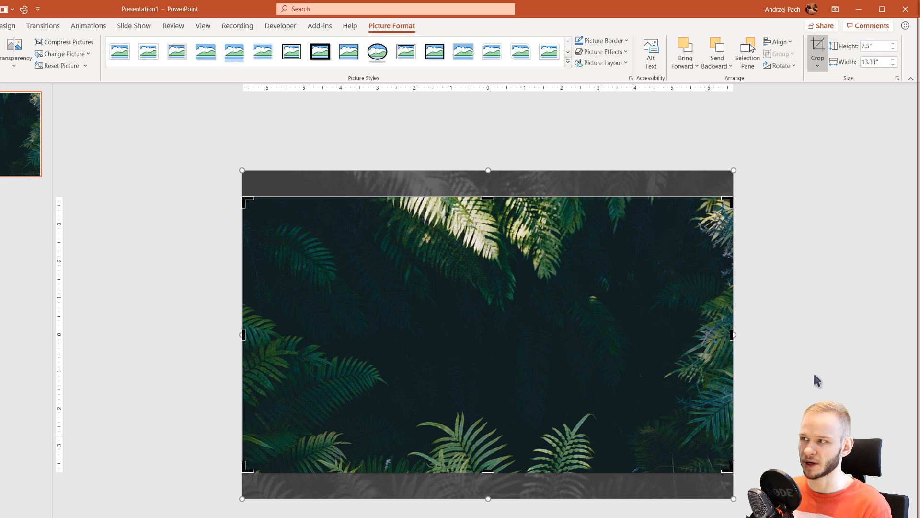
{"action": "left_click", "coordinate": [816, 47]}
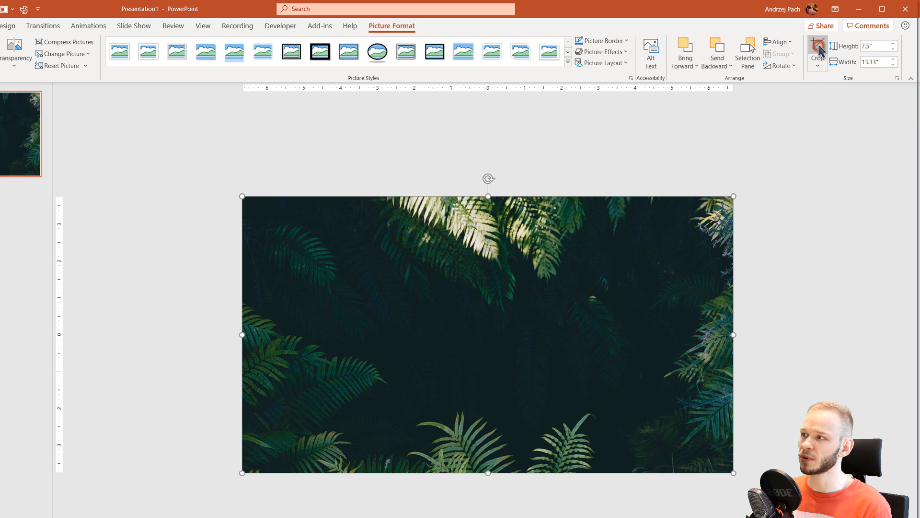
- Send the fern photo to the back, then crop the bridge photo with Fill to cover the slide
{"action": "right_click", "coordinate": [470, 317]}
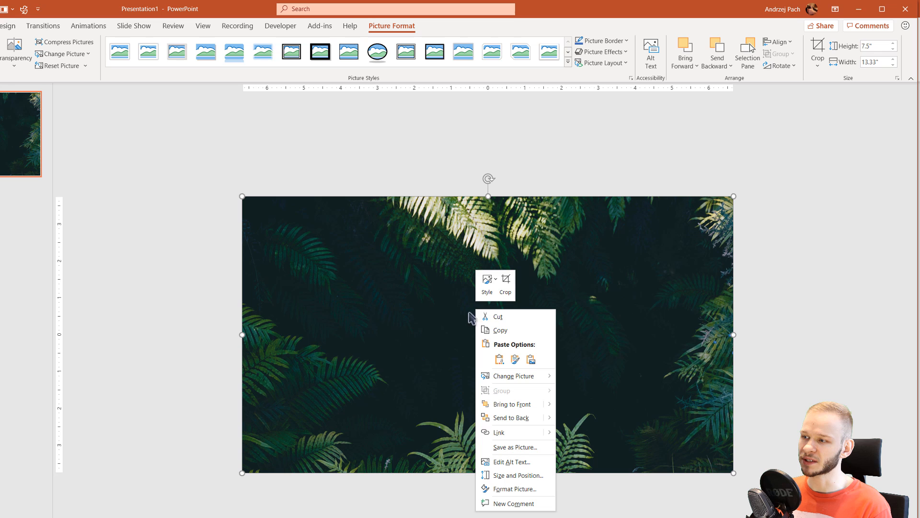
{"action": "left_click", "coordinate": [513, 376]}
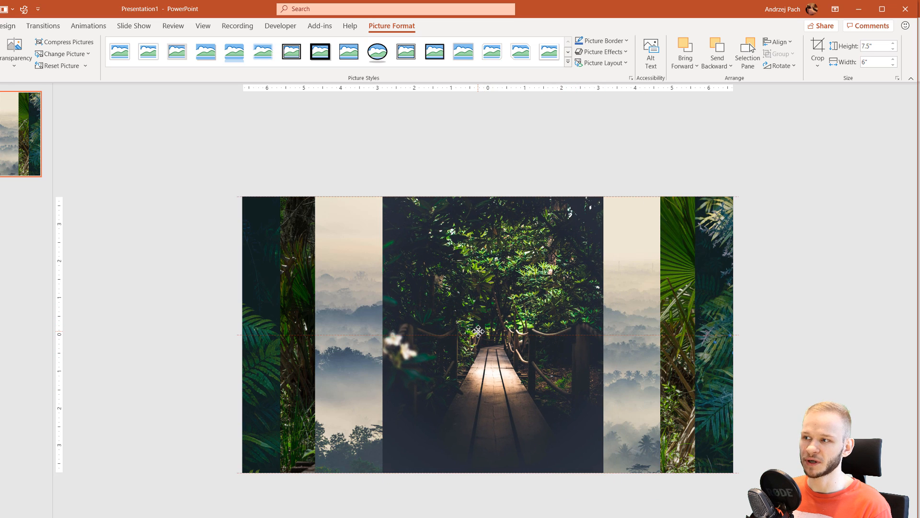
{"action": "left_click", "coordinate": [478, 333]}
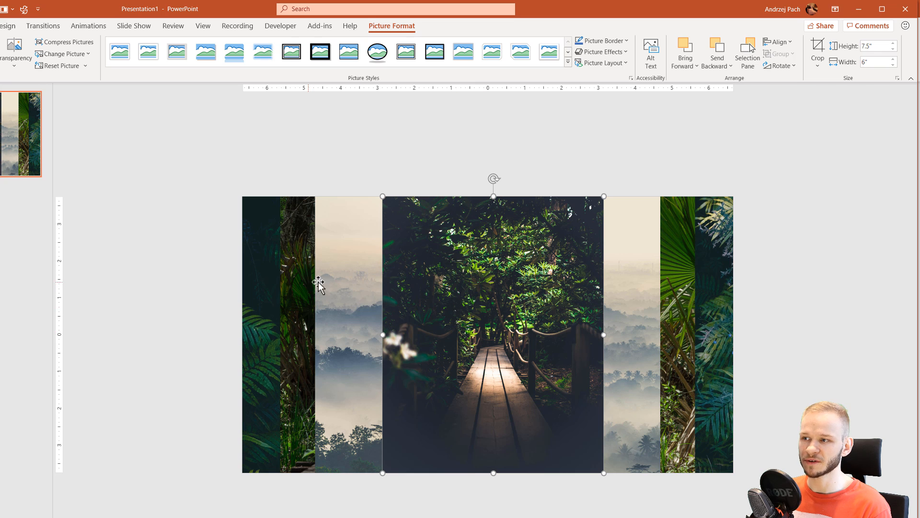
{"action": "mouse_move", "coordinate": [750, 107]}
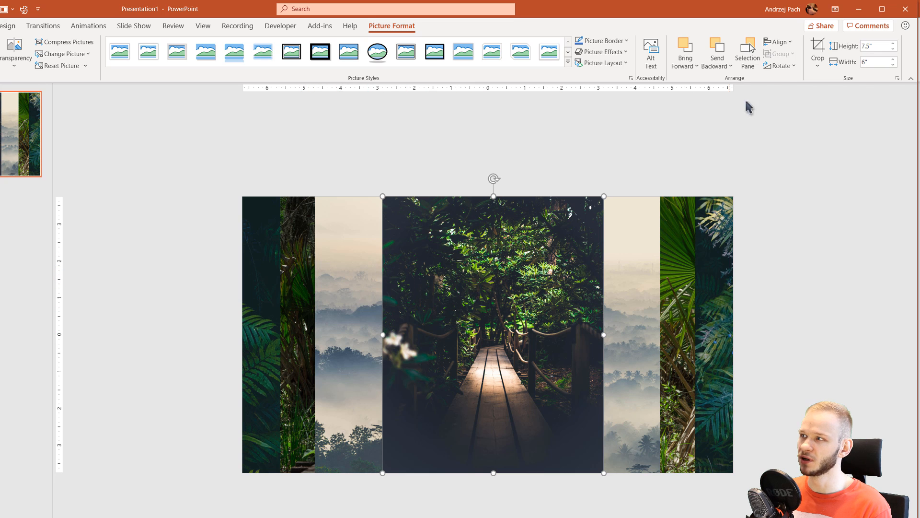
{"action": "left_click", "coordinate": [817, 50]}
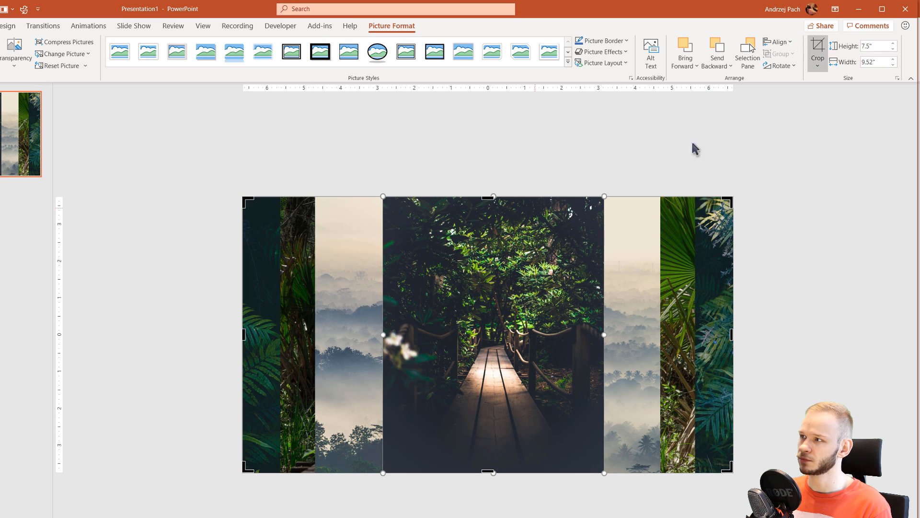
{"action": "left_click", "coordinate": [818, 52]}
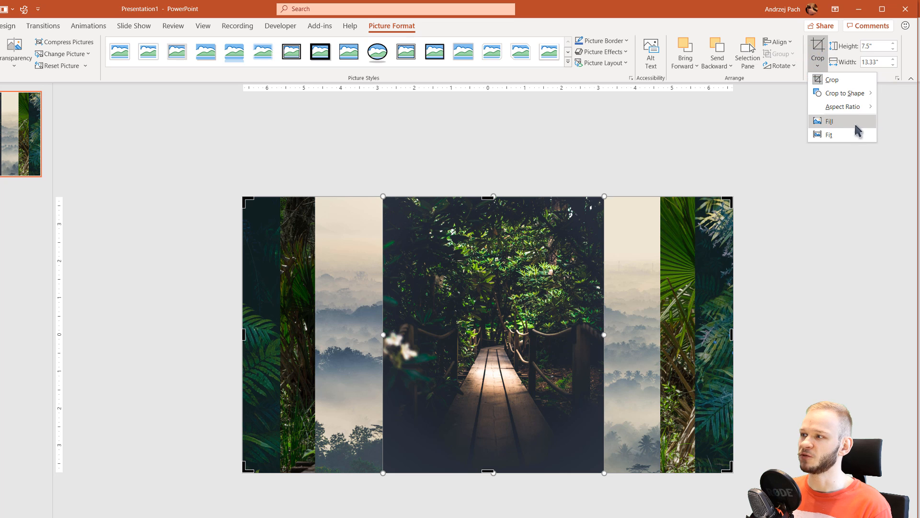
{"action": "left_click", "coordinate": [829, 121]}
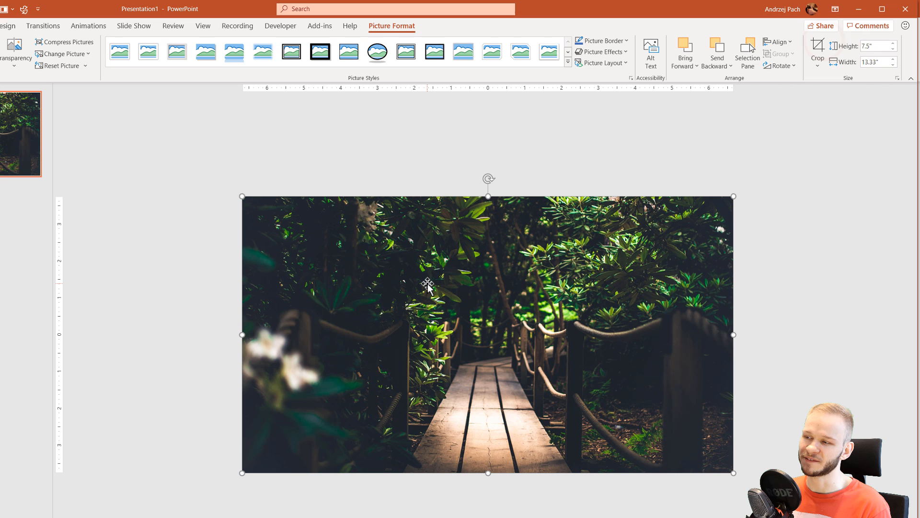
{"action": "mouse_move", "coordinate": [475, 395]}
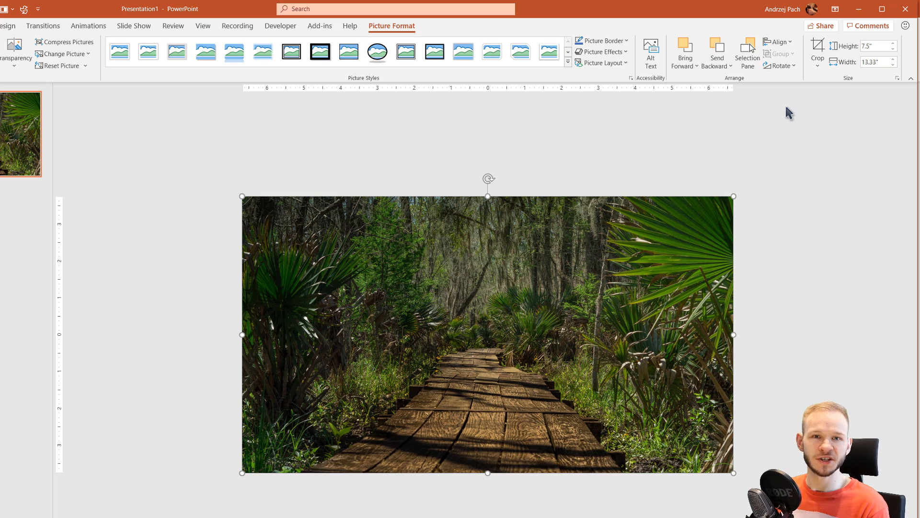
- Give the boardwalk photo a Fade exit animation that starts on click
{"action": "left_click", "coordinate": [136, 25]}
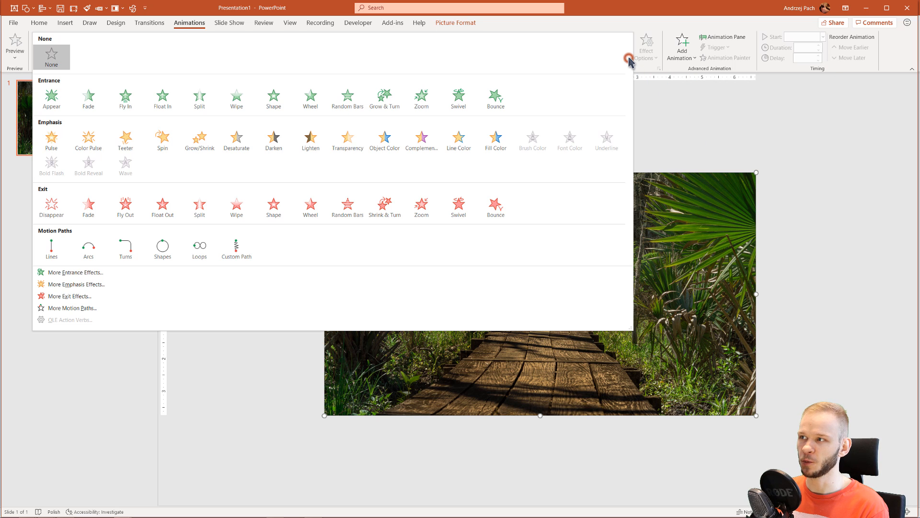
{"action": "mouse_move", "coordinate": [38, 197]}
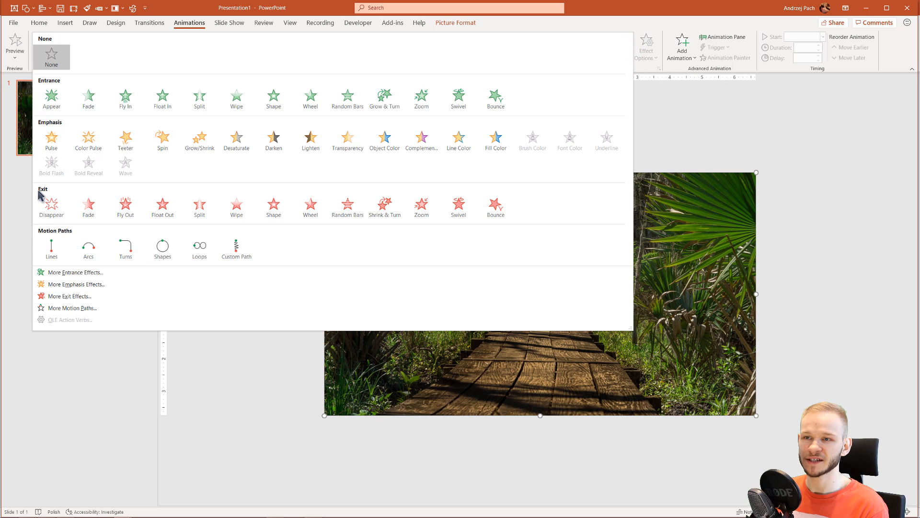
{"action": "mouse_move", "coordinate": [88, 207]}
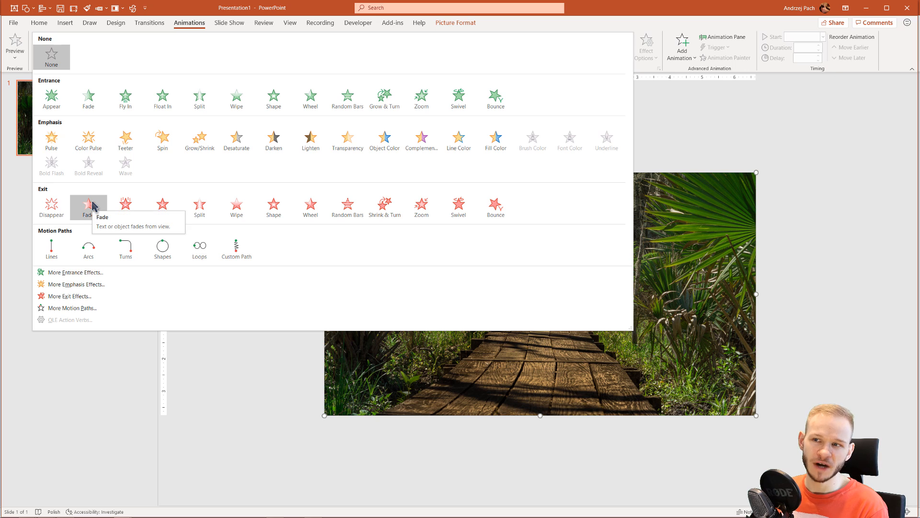
{"action": "left_click", "coordinate": [88, 207]}
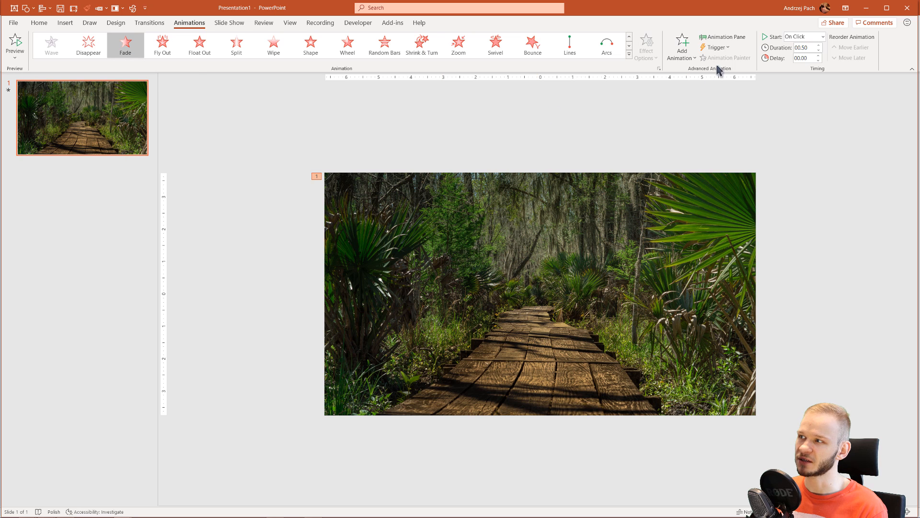
- Show the Animation Pane and paint the Fade exit onto the other three photos
{"action": "left_click", "coordinate": [724, 36]}
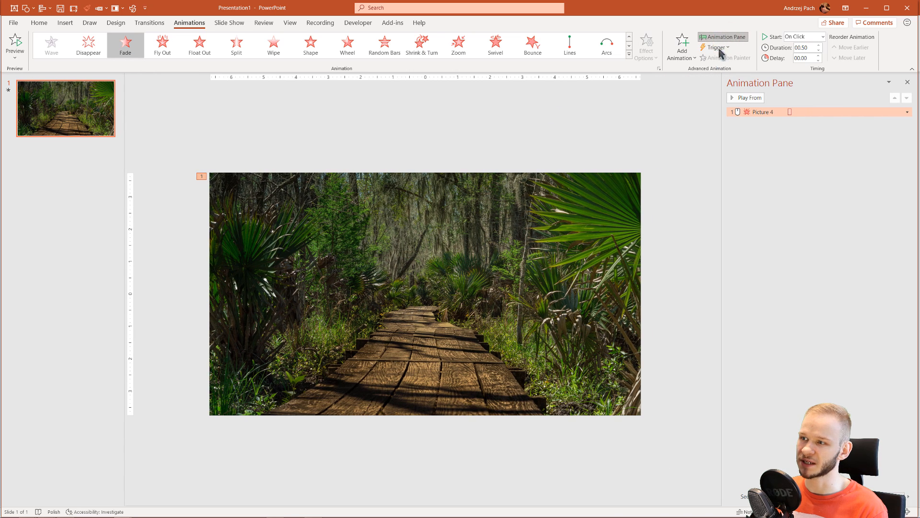
{"action": "mouse_move", "coordinate": [441, 271]}
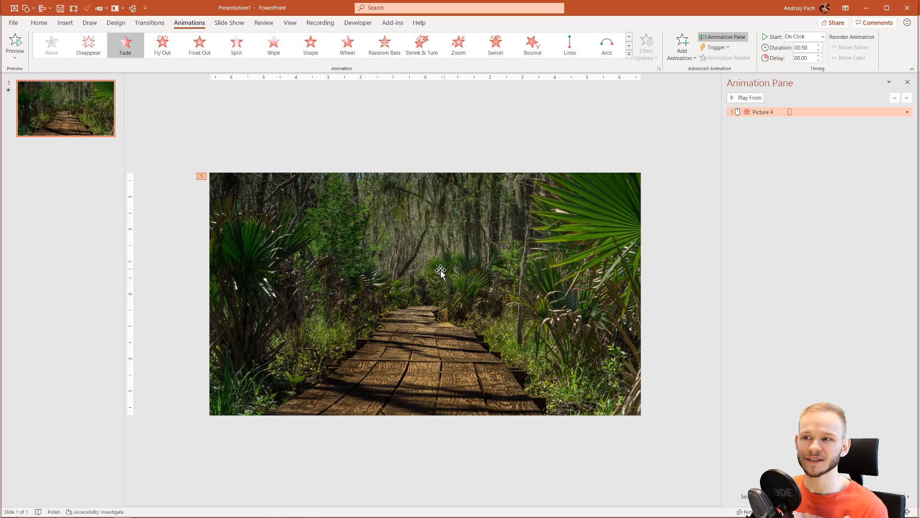
{"action": "mouse_move", "coordinate": [424, 259]}
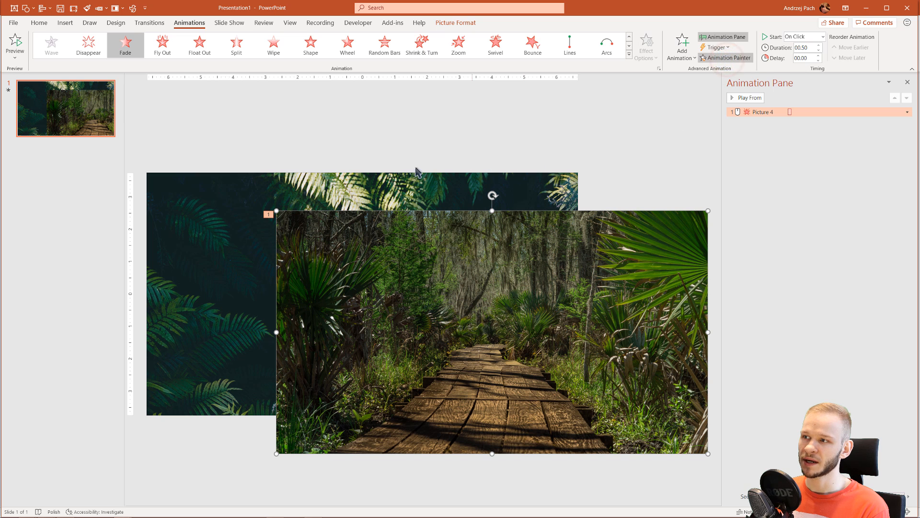
{"action": "mouse_move", "coordinate": [207, 239]}
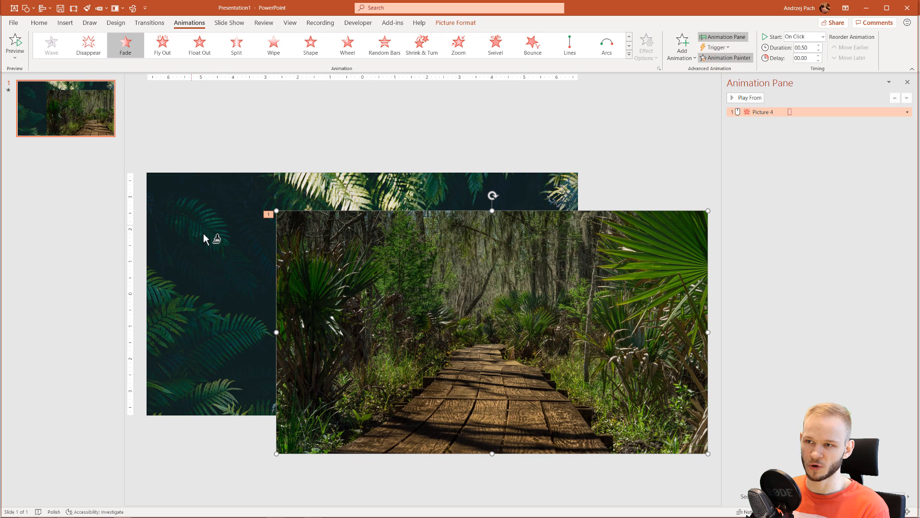
{"action": "left_click", "coordinate": [229, 239]}
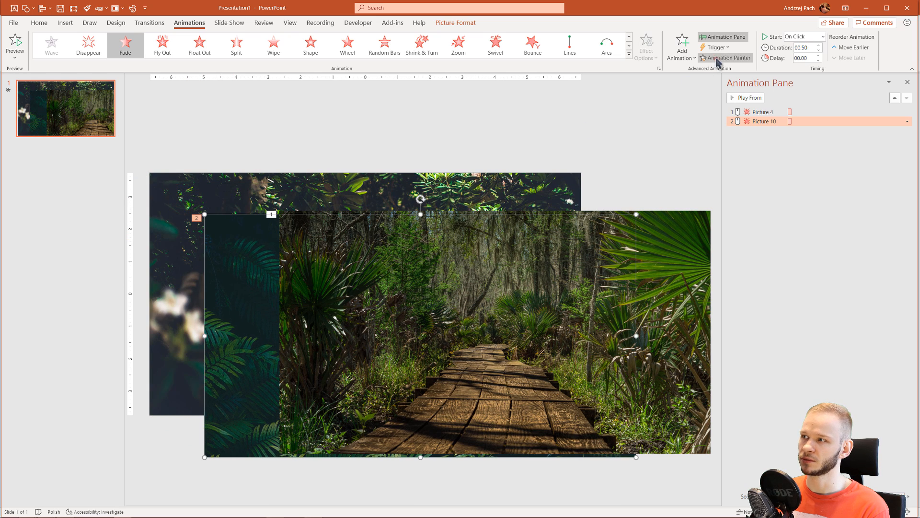
{"action": "left_click", "coordinate": [176, 193]}
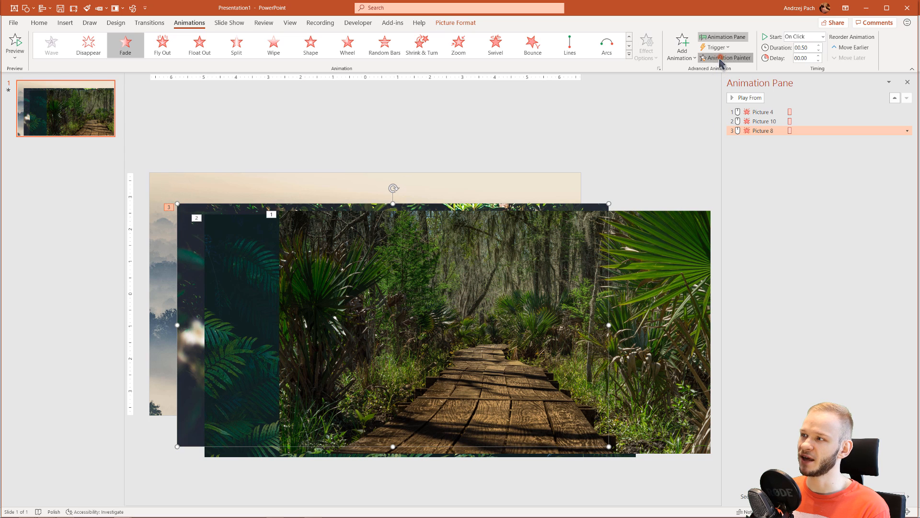
{"action": "left_click", "coordinate": [748, 97]}
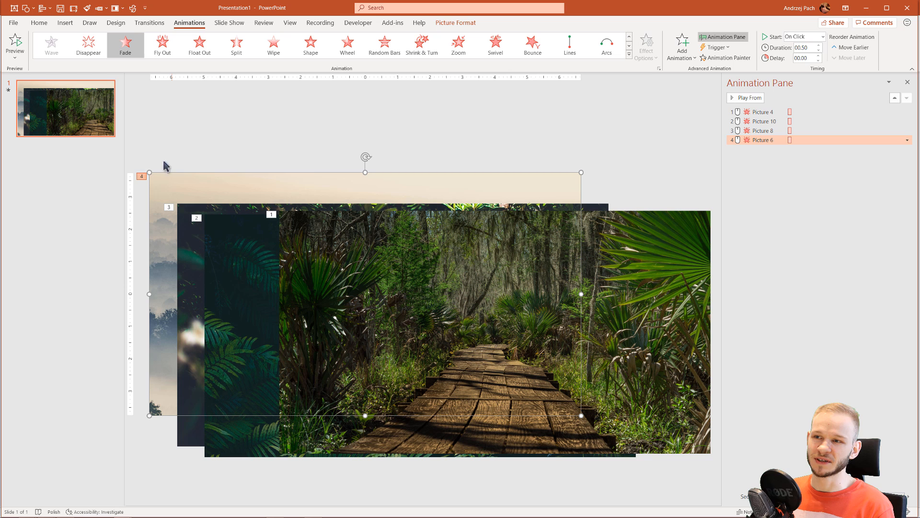
{"action": "mouse_move", "coordinate": [602, 154]}
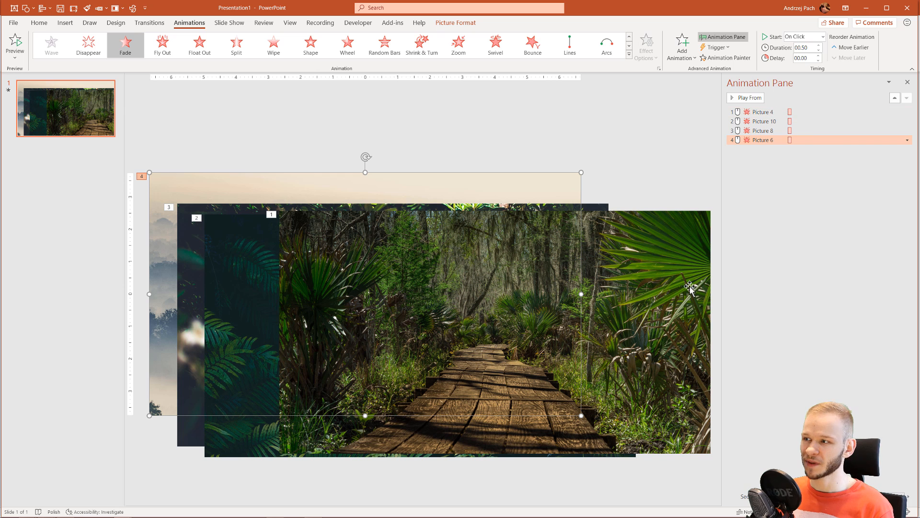
{"action": "mouse_move", "coordinate": [251, 167]}
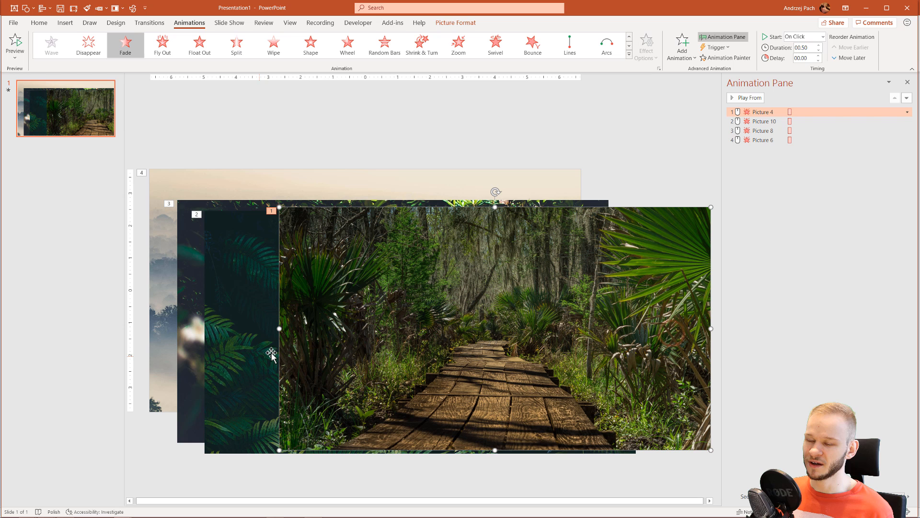
{"action": "mouse_move", "coordinate": [231, 285]}
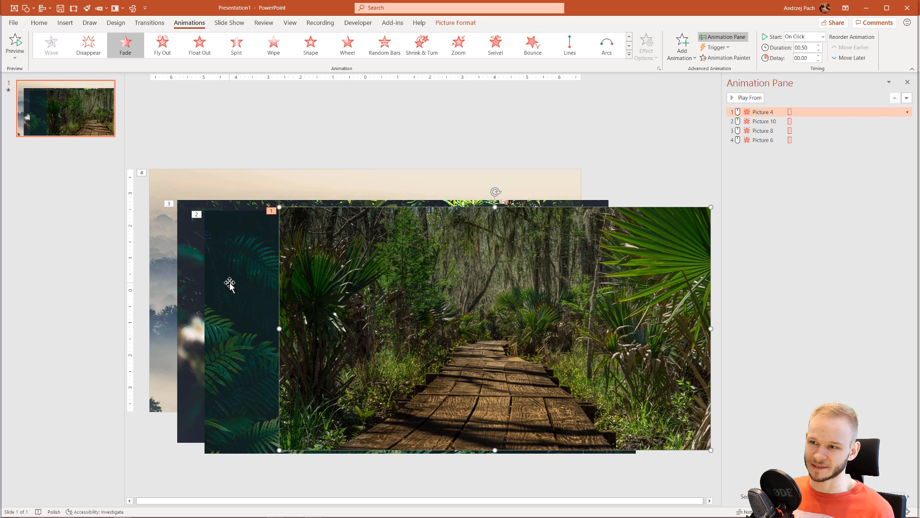
- Select all four photos and align them centered and middled on the slide
{"action": "left_click", "coordinate": [200, 276]}
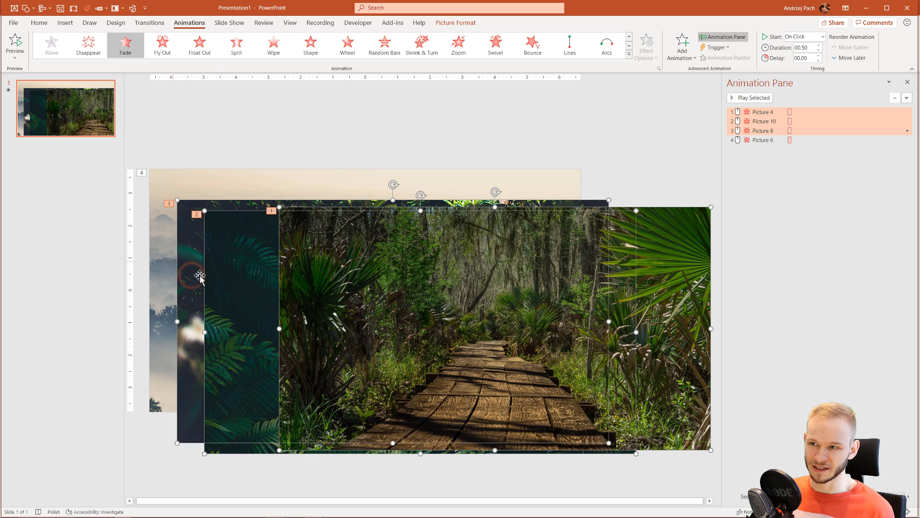
{"action": "mouse_move", "coordinate": [437, 255]}
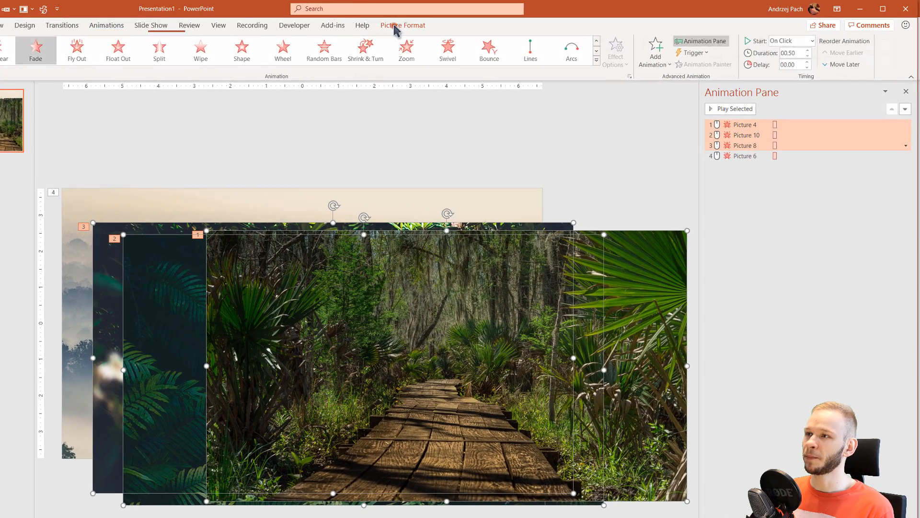
{"action": "left_click", "coordinate": [781, 47]}
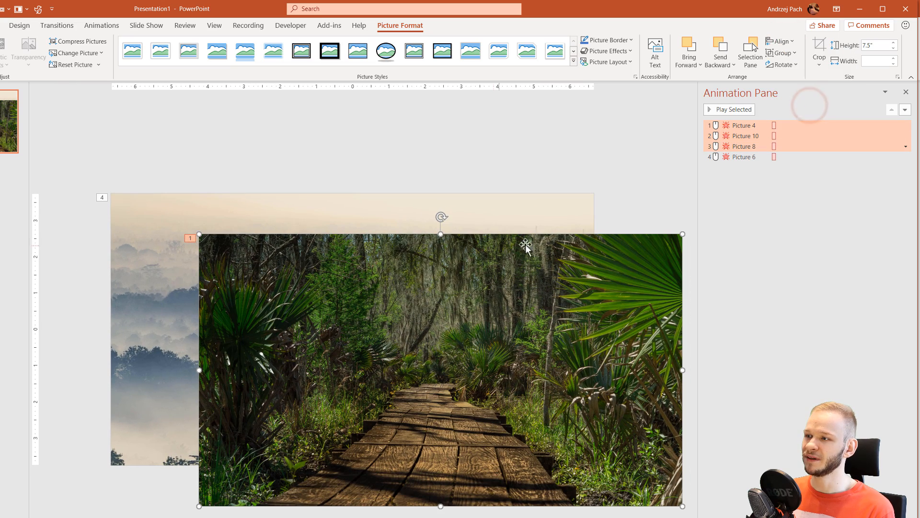
{"action": "mouse_move", "coordinate": [395, 343]}
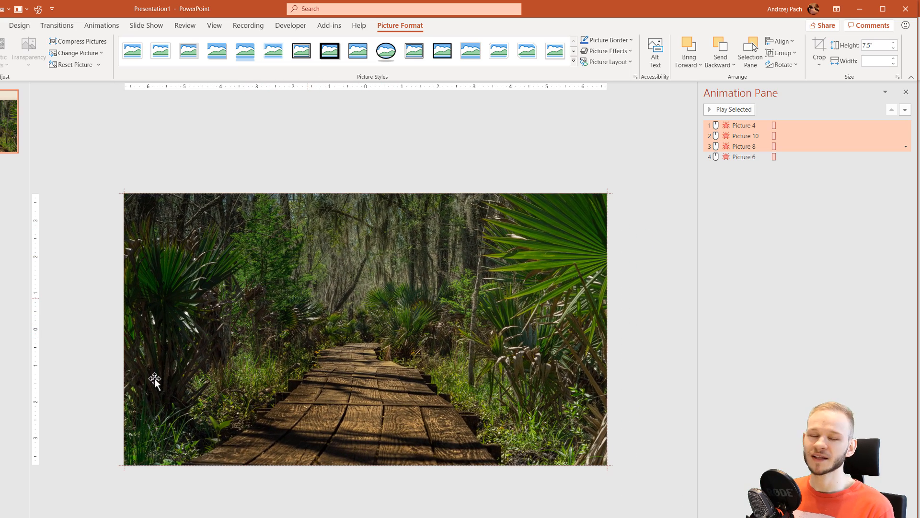
{"action": "left_click", "coordinate": [600, 167]}
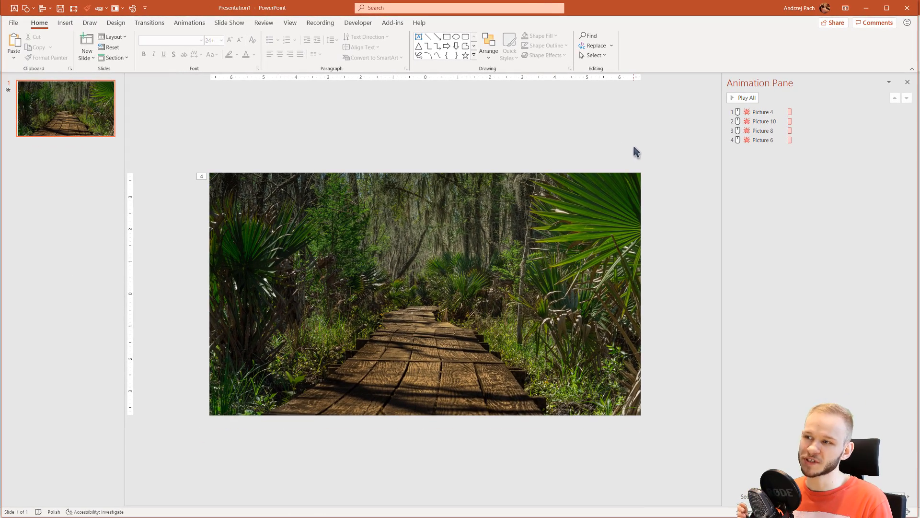
{"action": "key", "text": "F5"}
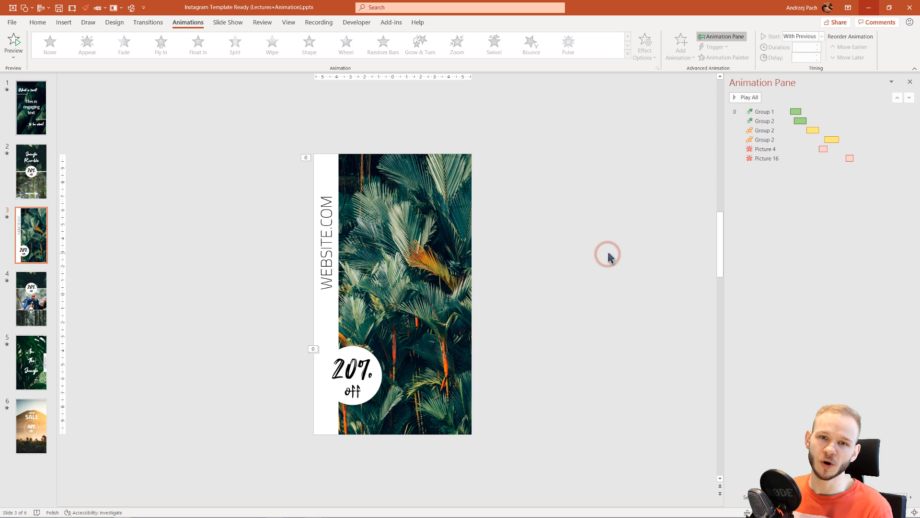
{"action": "mouse_move", "coordinate": [369, 287]}
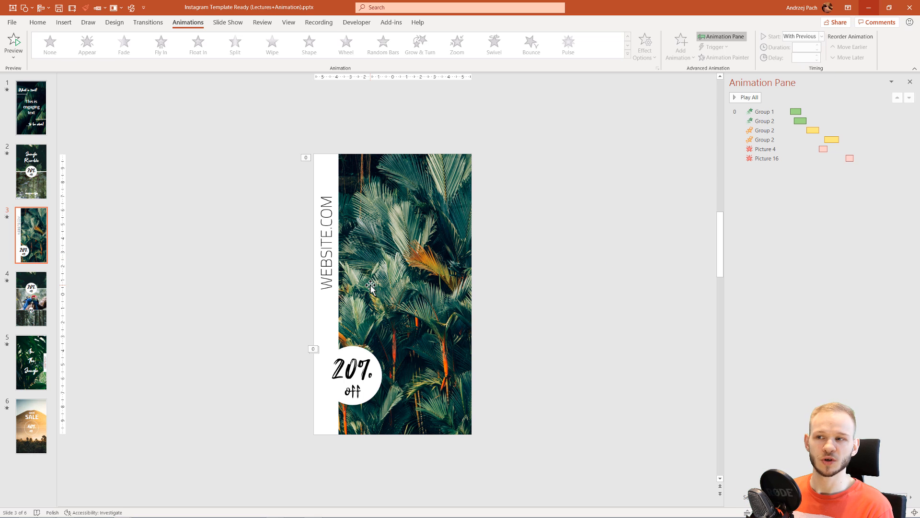
{"action": "mouse_move", "coordinate": [13, 77]}
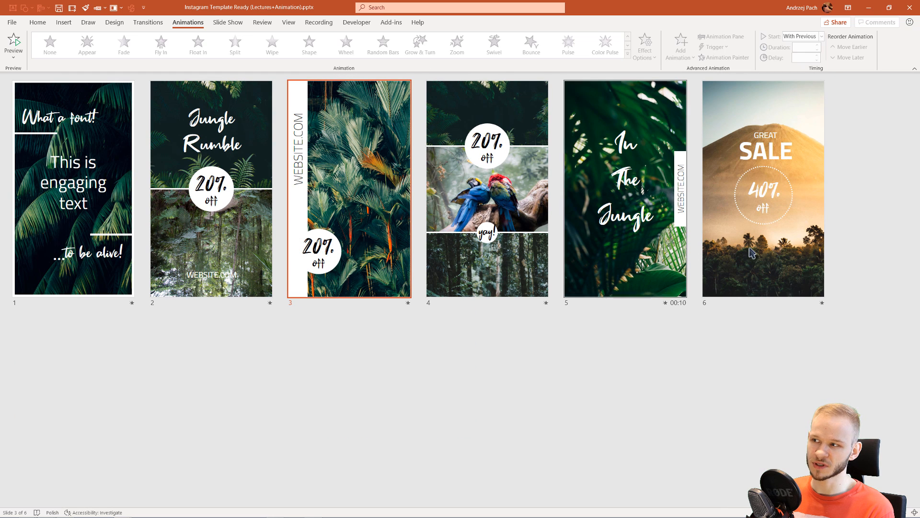
{"action": "mouse_move", "coordinate": [782, 335]}
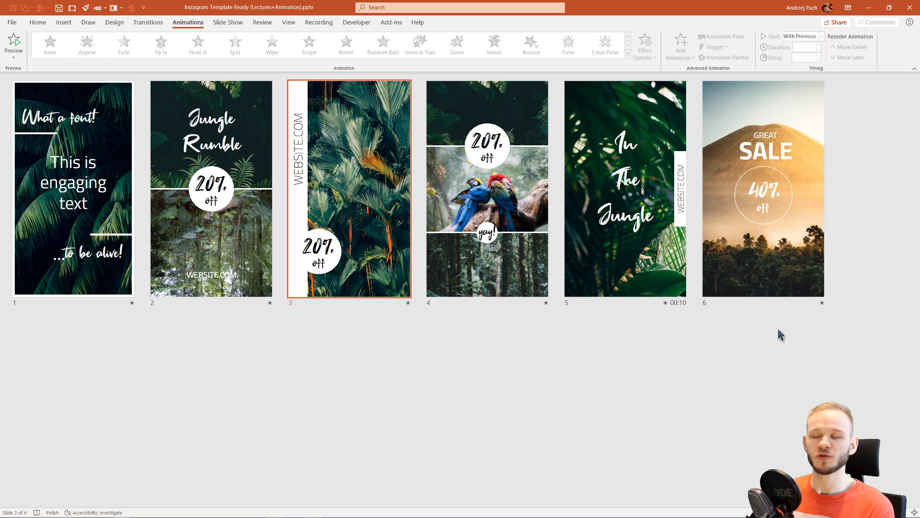
{"action": "mouse_move", "coordinate": [683, 318]}
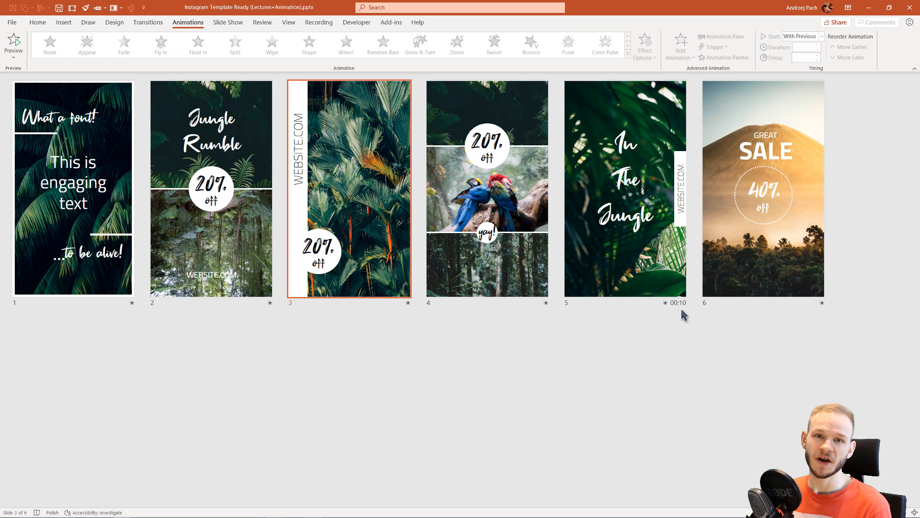
{"action": "mouse_move", "coordinate": [584, 353]}
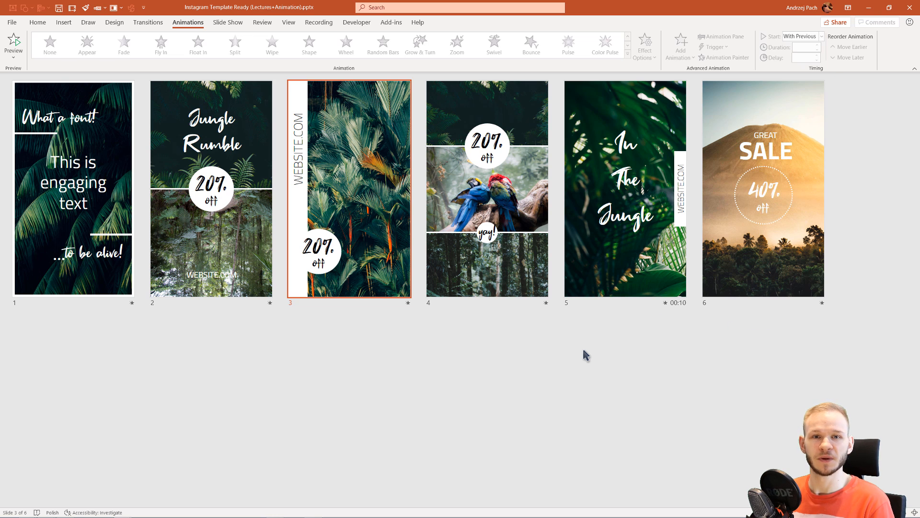